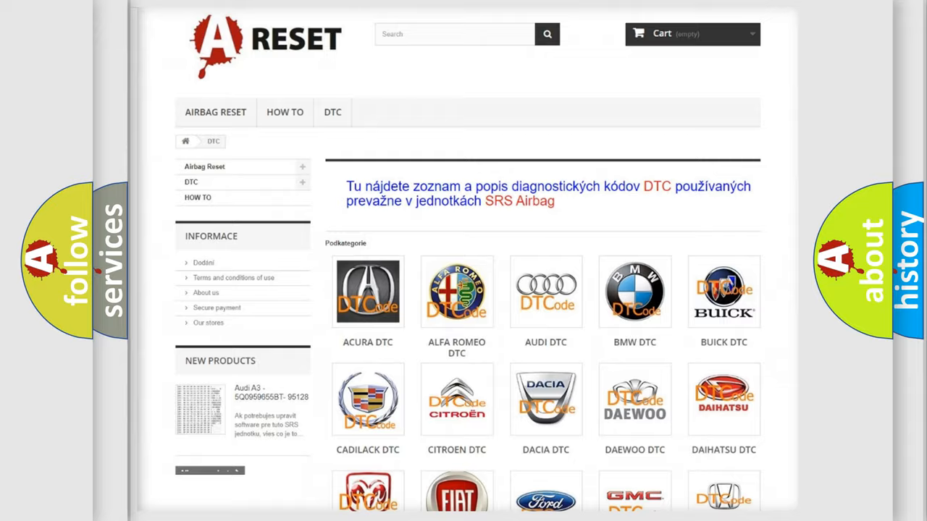
# Step: Scroll through the Nissan DTC B-code listing
pyautogui.scroll(-3)
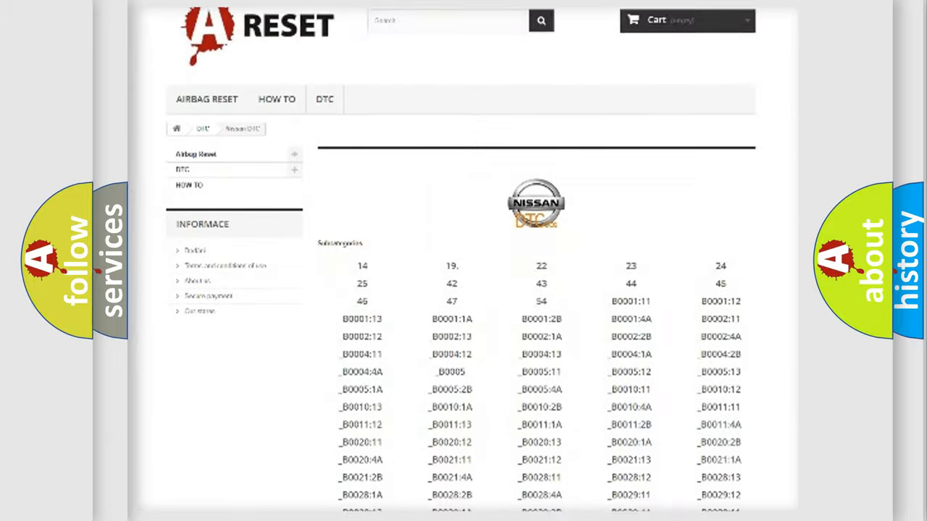
pyautogui.scroll(-3)
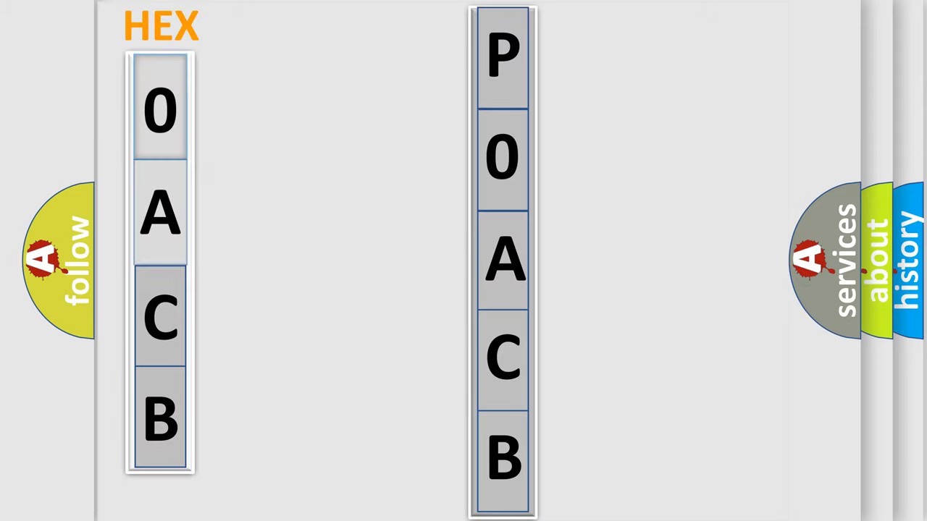
pyautogui.click(160, 109)
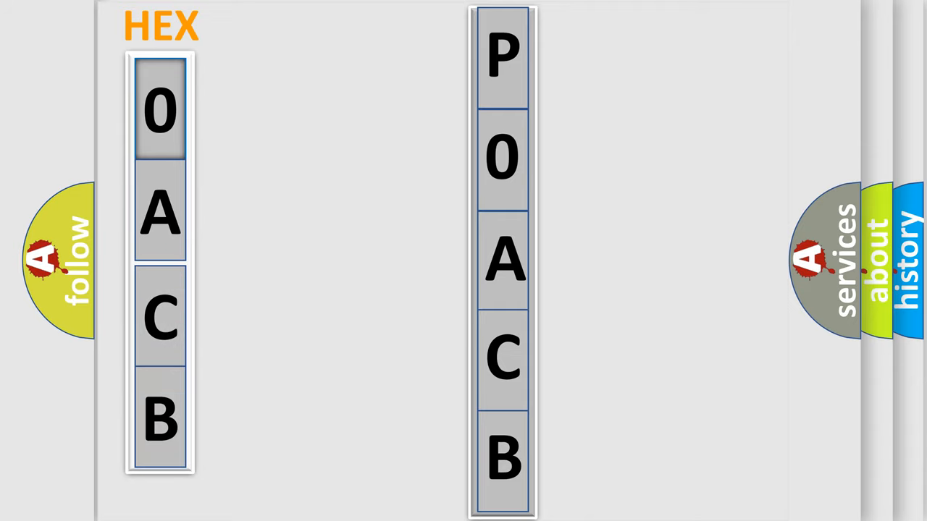